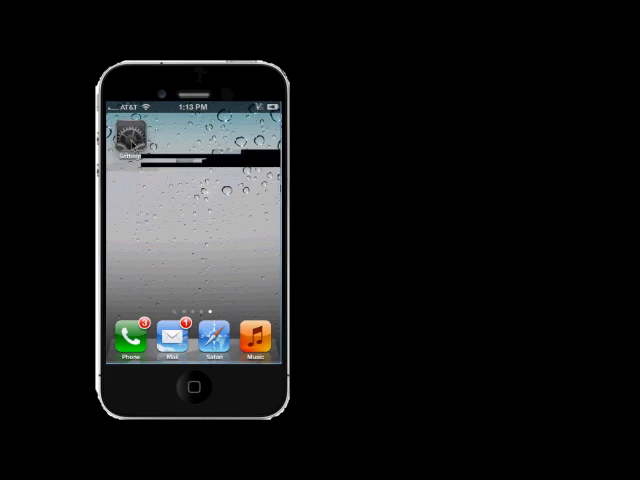
Step: Download the iCloud Control Panel installer via the Windows PC setup page and Download Now
click(133, 135)
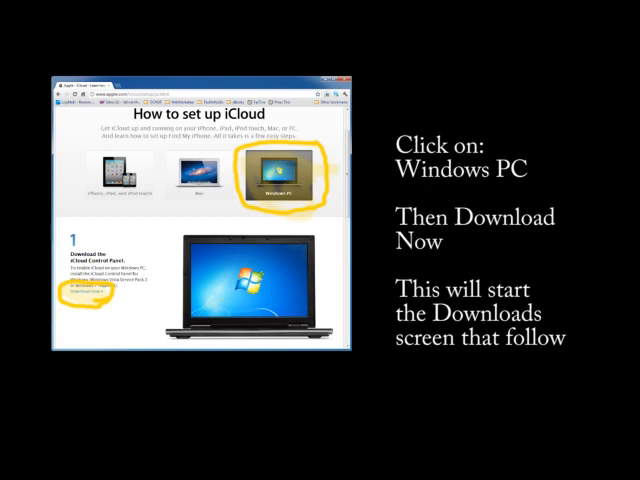
click(274, 165)
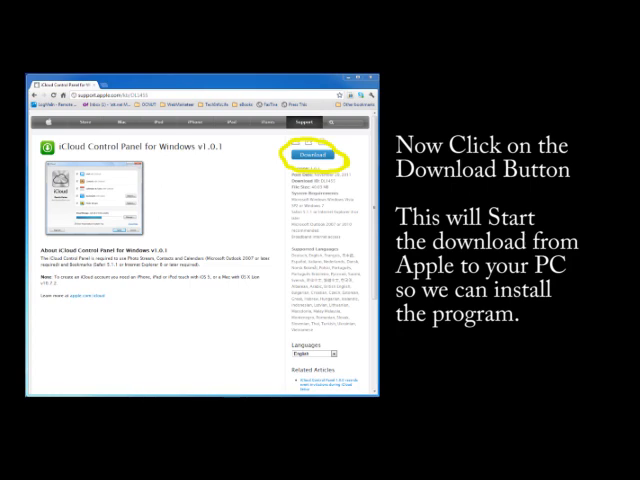
click(300, 154)
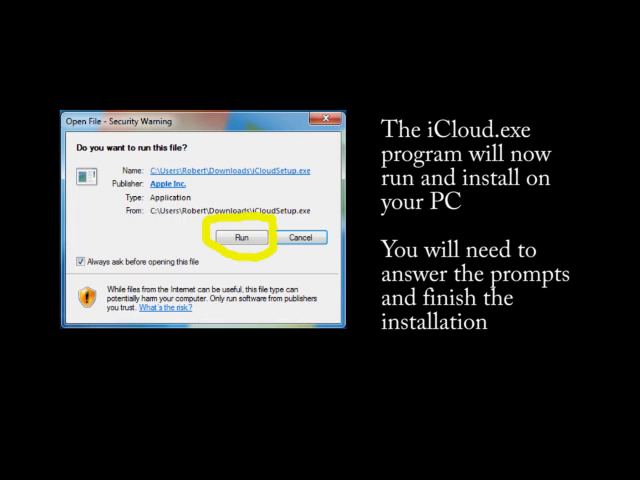
Step: Run the downloaded setup file and continue past the installer's welcome screen
click(241, 237)
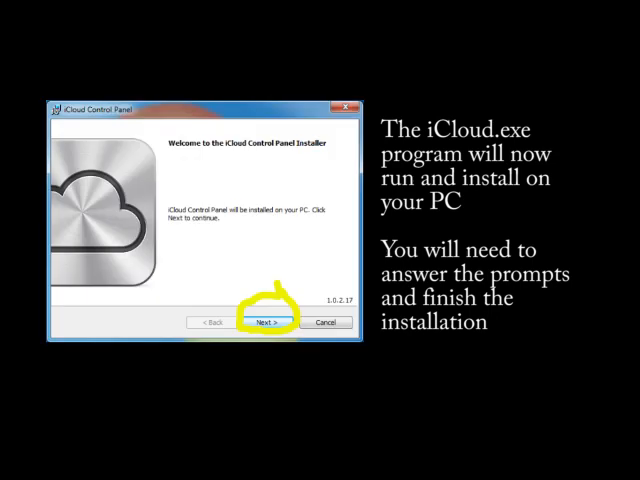
click(271, 322)
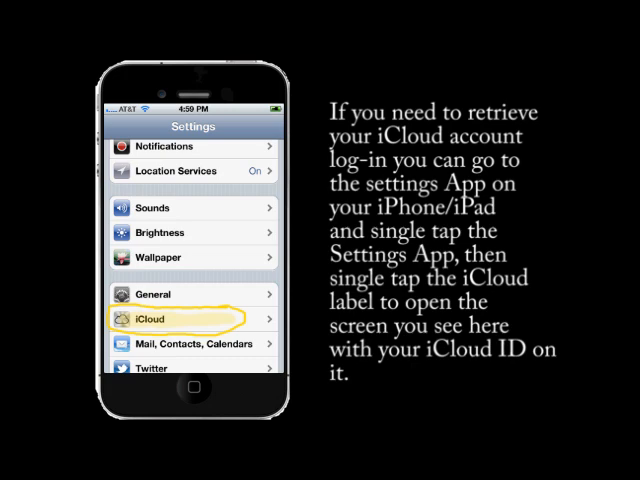
Step: View the Apple ID under the iPhone's iCloud settings
click(150, 319)
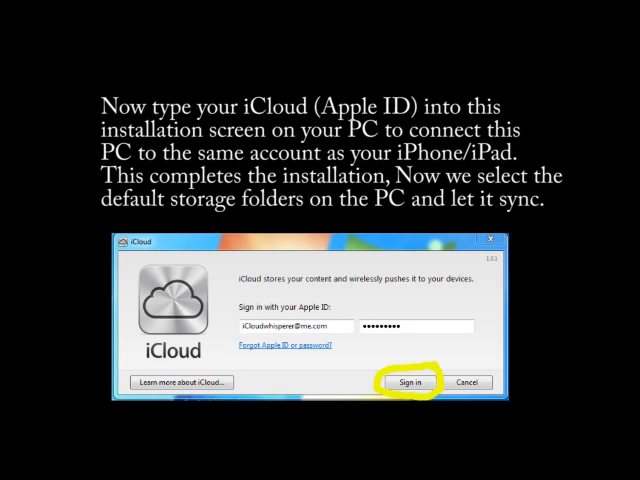
Step: Sign in with the Apple ID and enable Photo Stream among the sync options
click(401, 382)
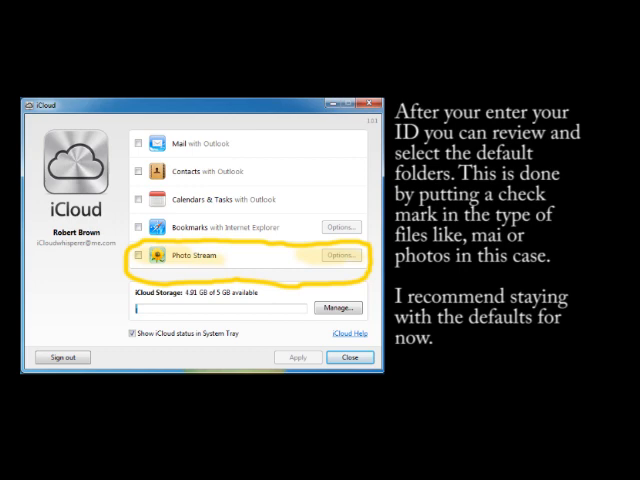
click(340, 255)
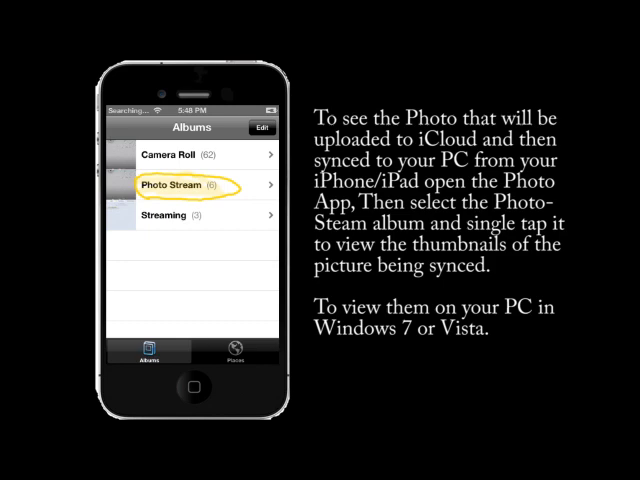
Step: View the Photo Stream album in the iPhone's Photos Albums list
click(180, 185)
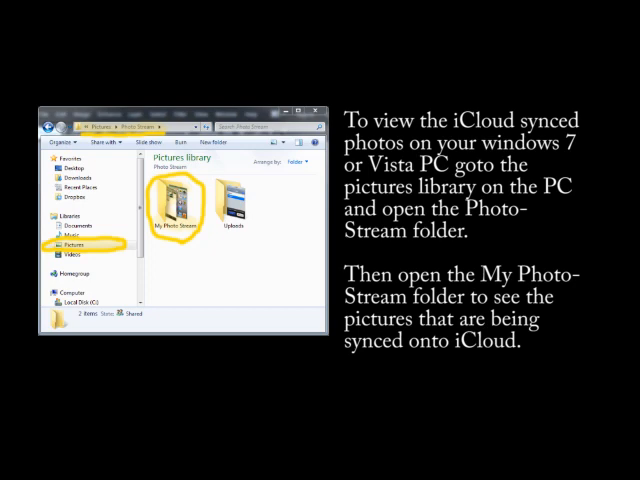
Step: Show the eight synced iPhone photos inside My Photo Stream under Pictures > Photo Stream
double_click(175, 205)
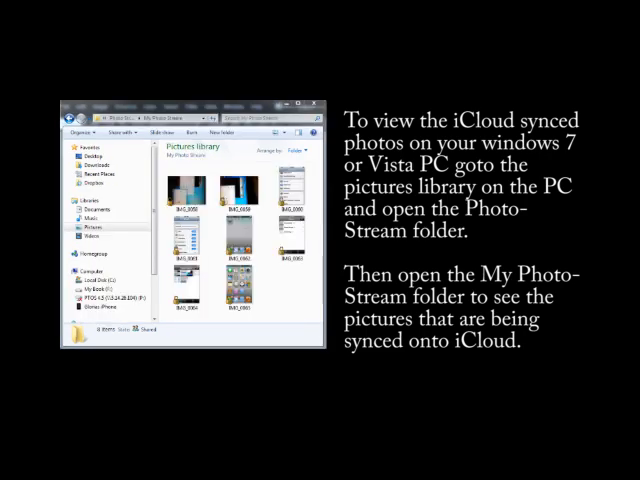